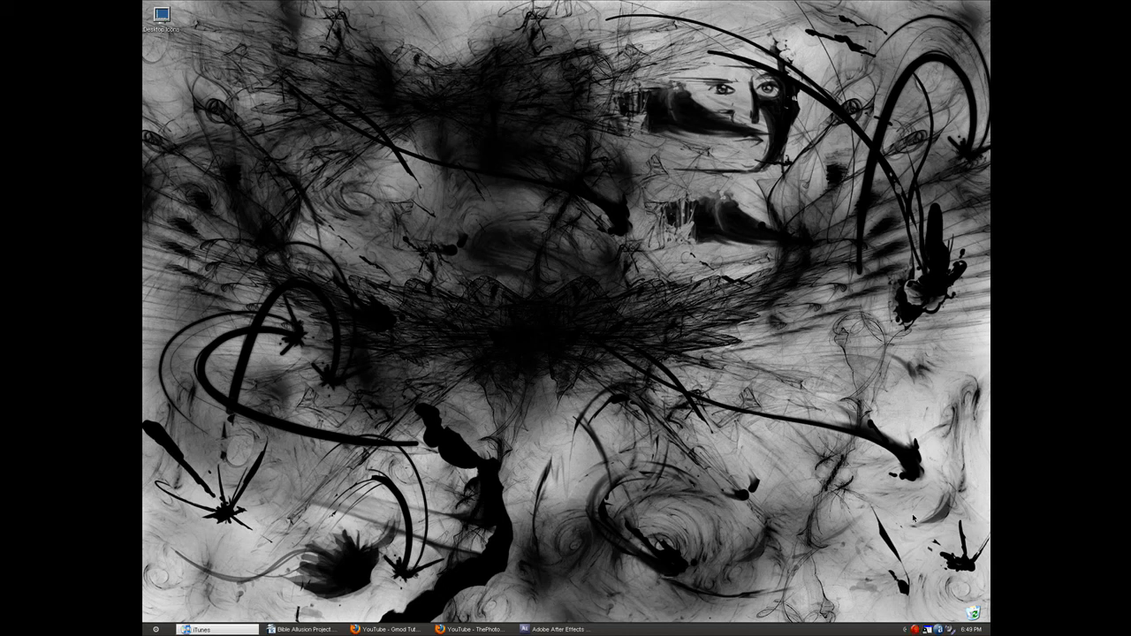
mouse_move(914, 520)
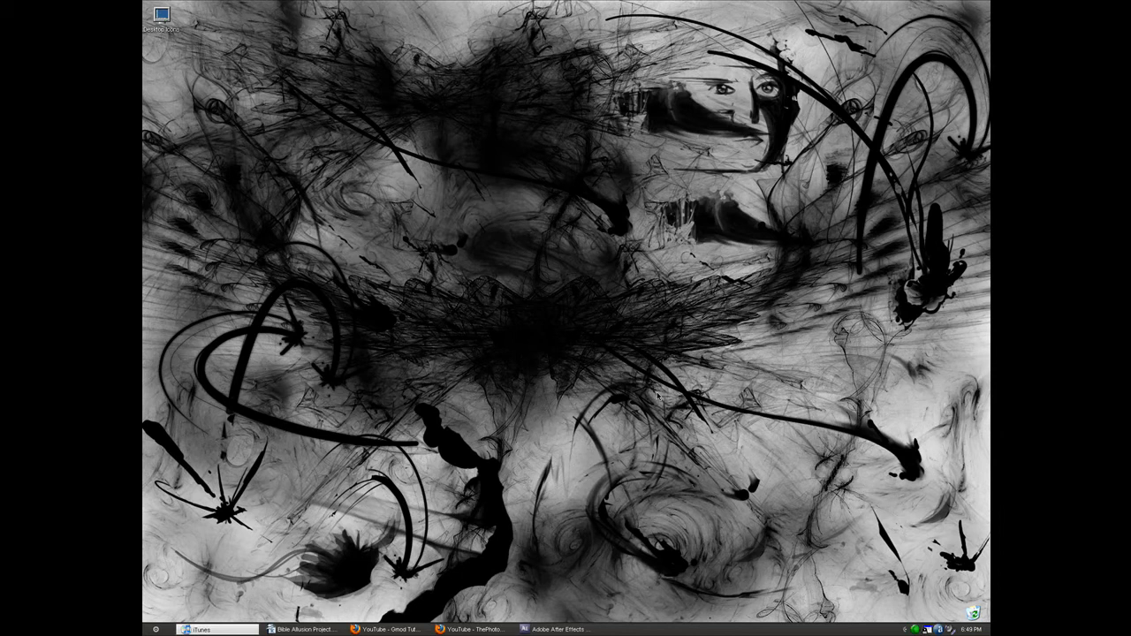
Restore the Firefox YouTube subscriptions window from the taskbar onto the desktop
left_click(475, 630)
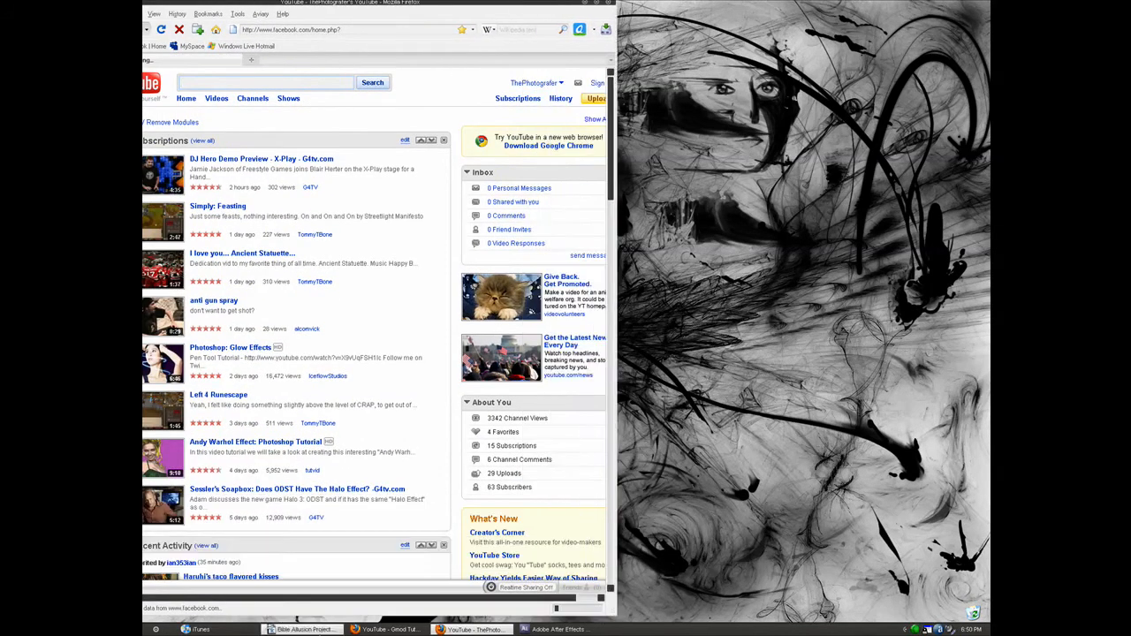
Visit Facebook in Firefox, then bring the 'Judas' Kiss of Death' essay in OpenOffice Writer to the front
left_click(302, 629)
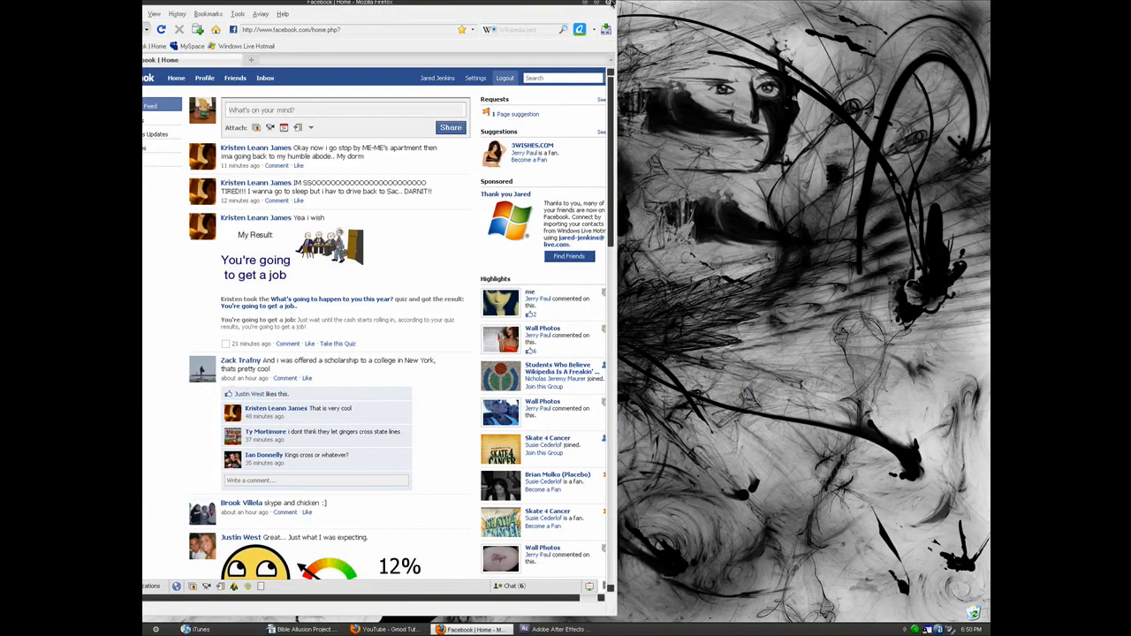
left_click(381, 629)
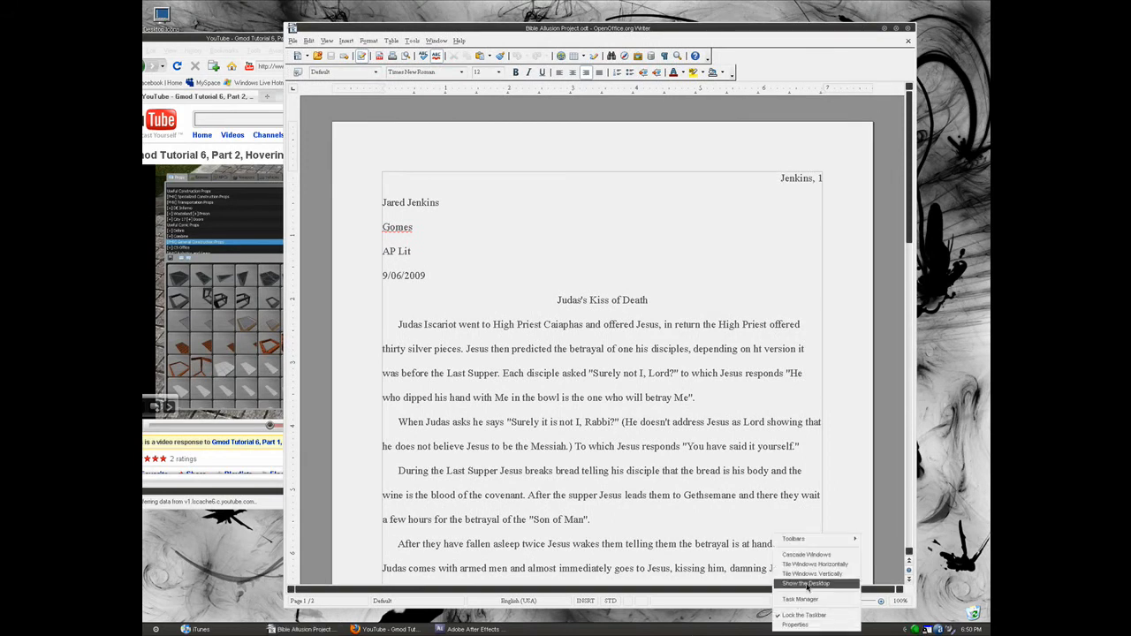
Tile the essay and YouTube windows vertically then horizontally, and restore the After Effects 'Explosion' project
left_click(813, 573)
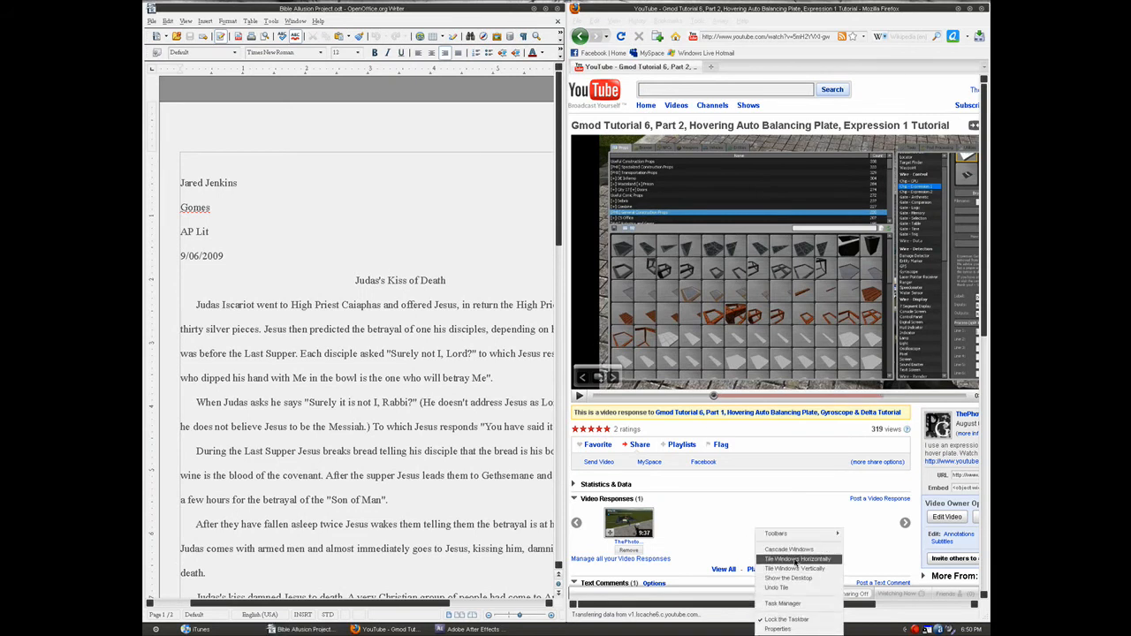
left_click(797, 559)
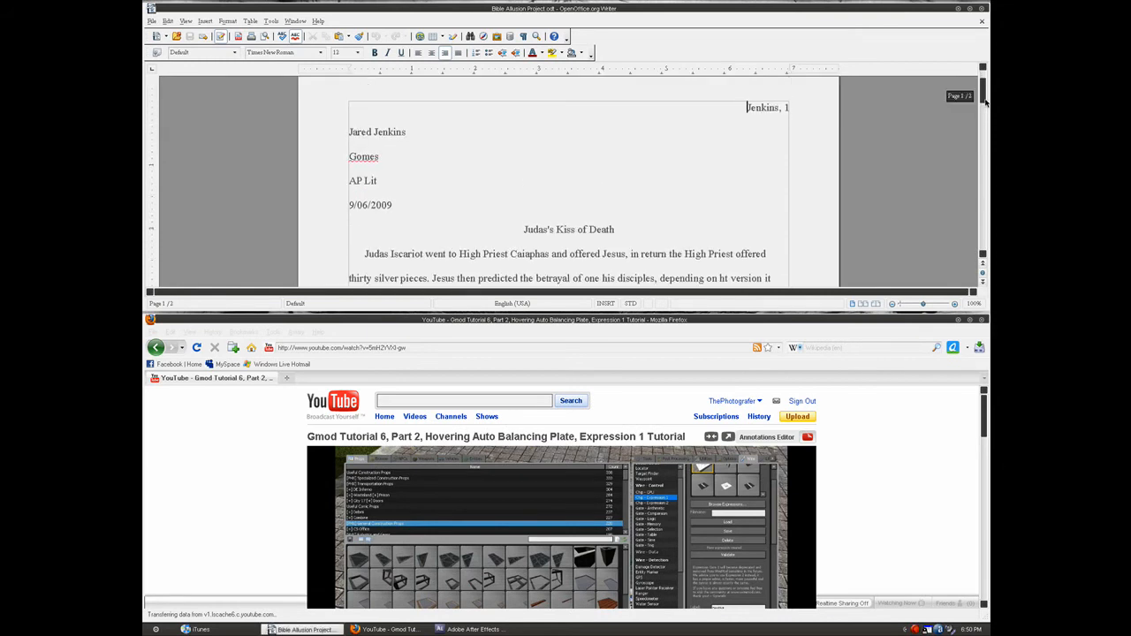
scroll("up", 3)
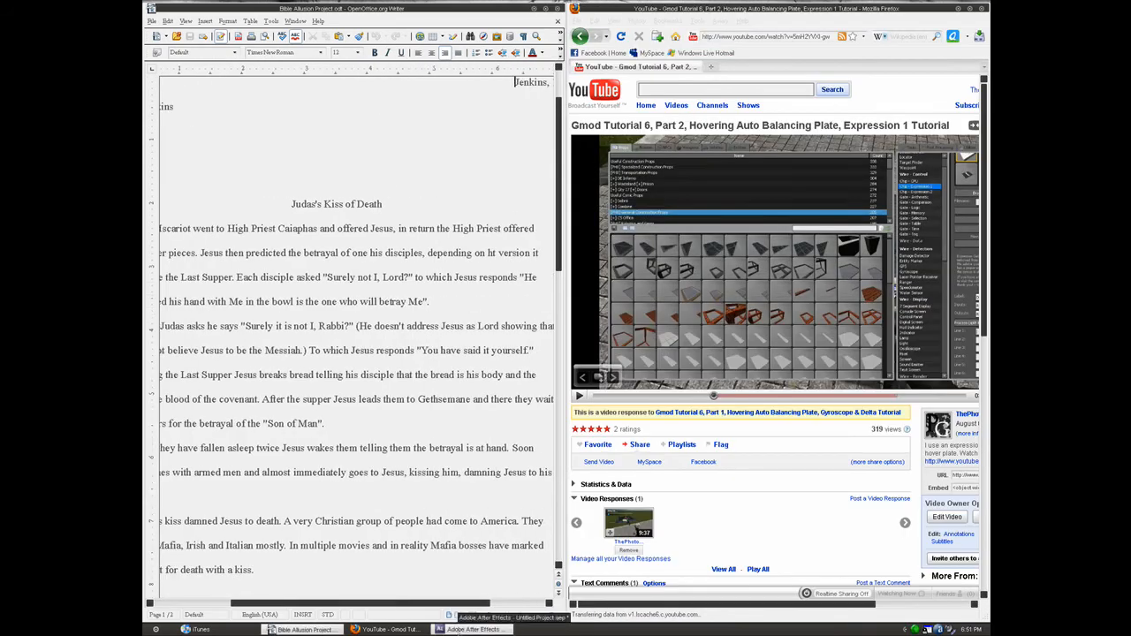
left_click(474, 629)
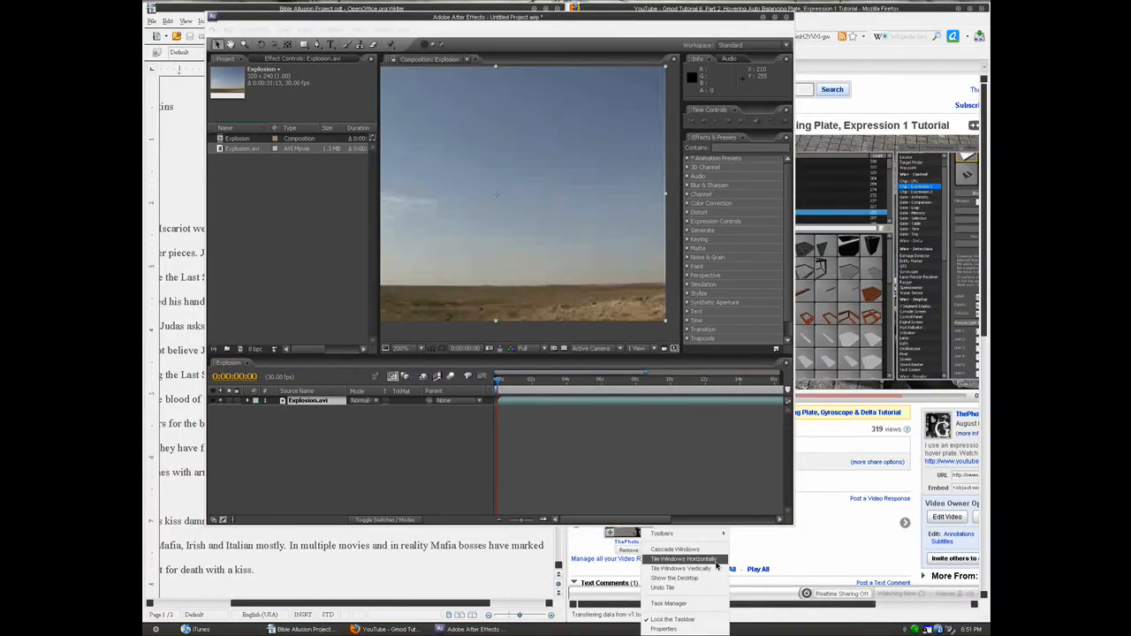
Tile the three windows horizontally then vertically, and launch Adobe Photoshop CS3 from the Start menu
left_click(682, 559)
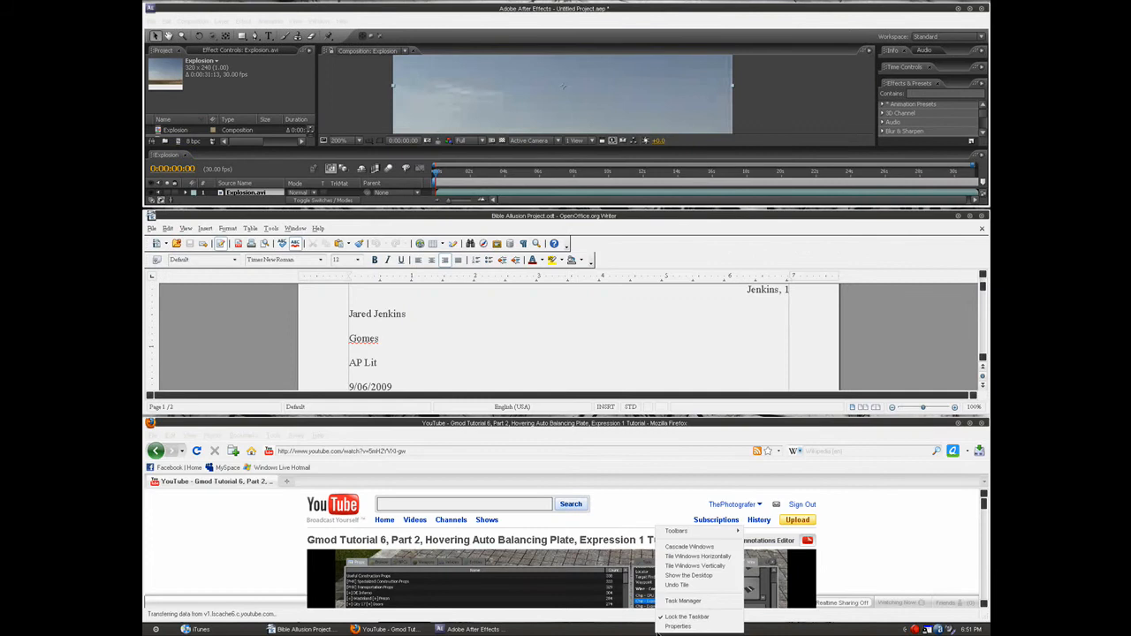
left_click(697, 566)
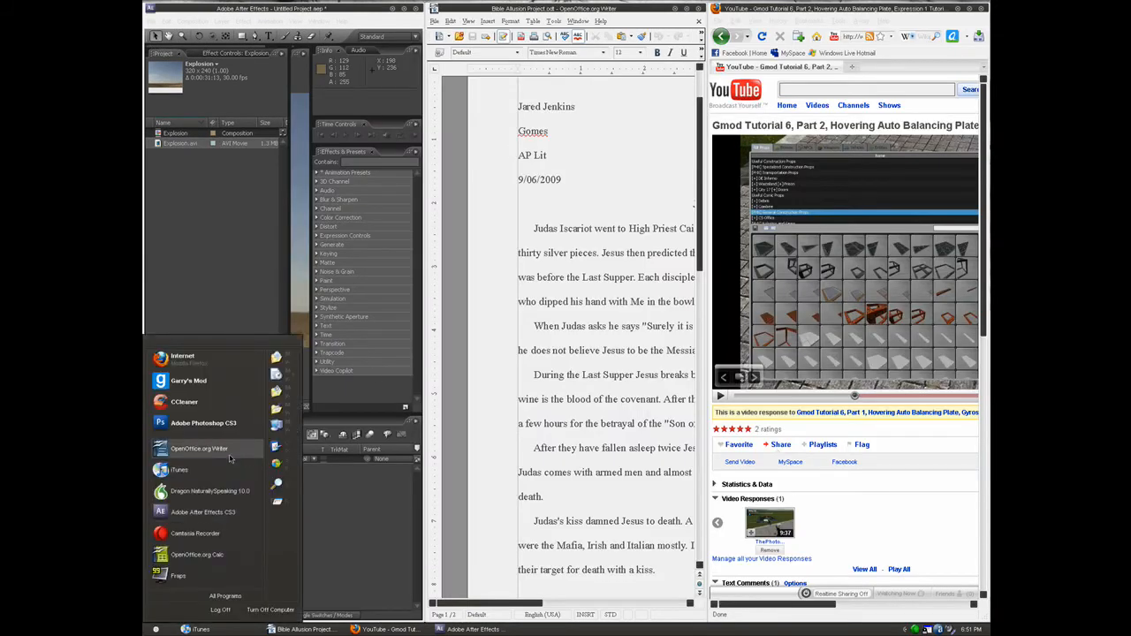
mouse_move(188, 380)
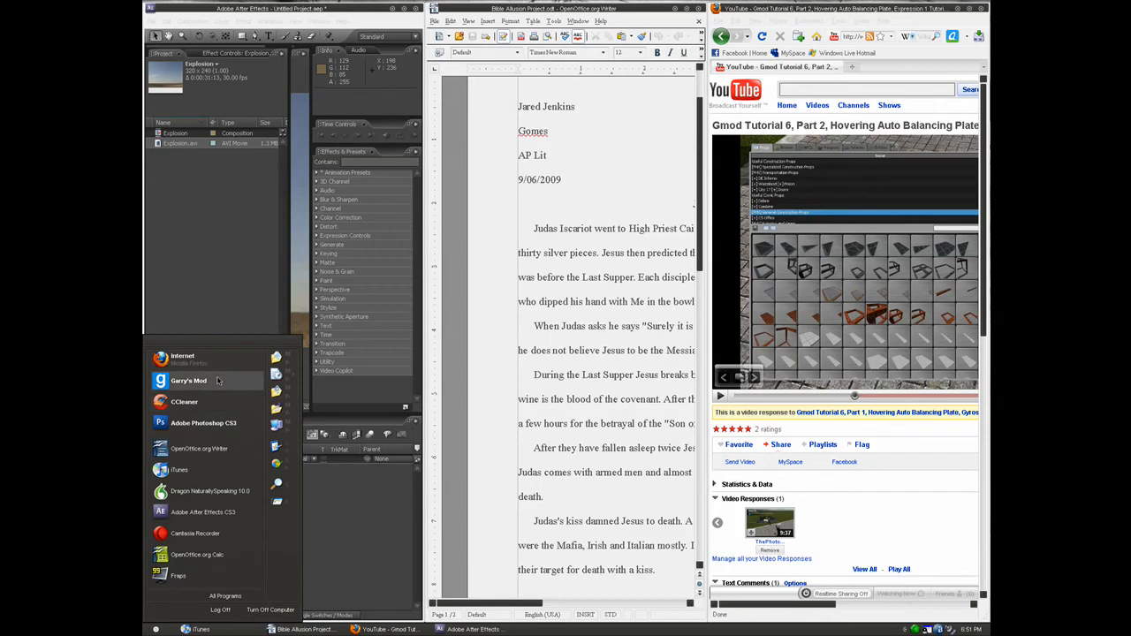
left_click(203, 423)
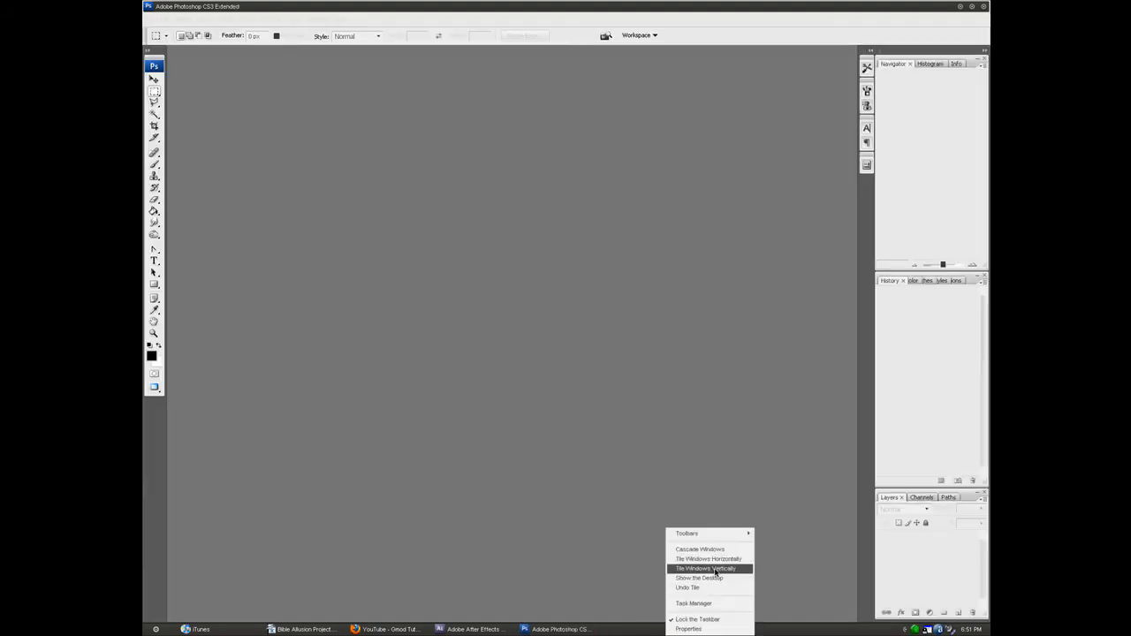
Tile all four windows into quarters and load Castle.psd in the top-left Photoshop window
left_click(703, 569)
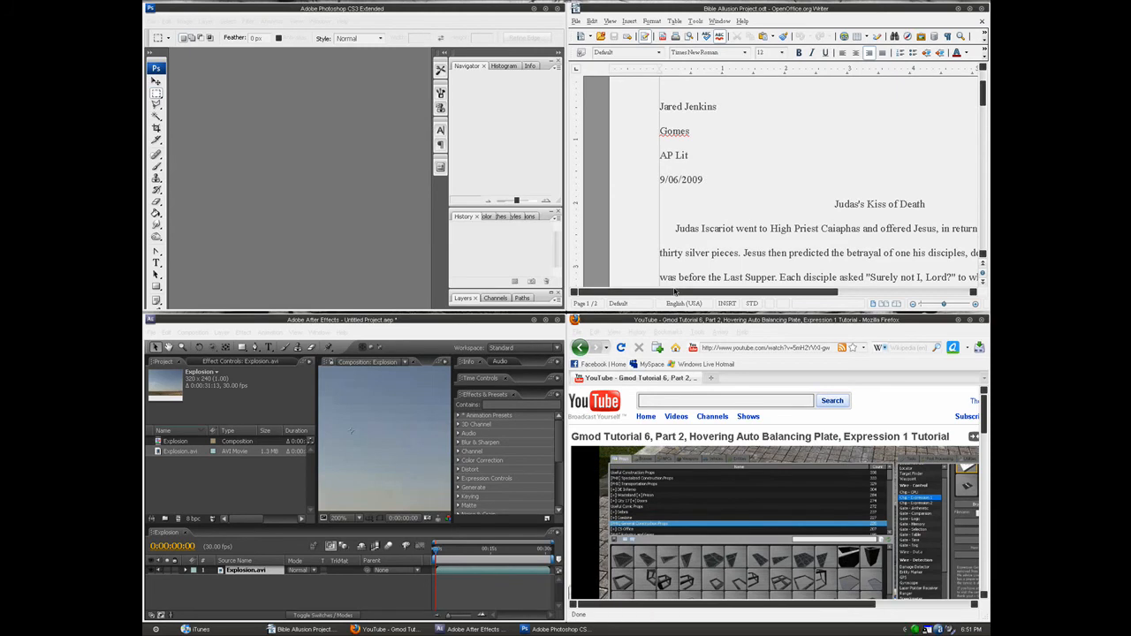
scroll("down", 3)
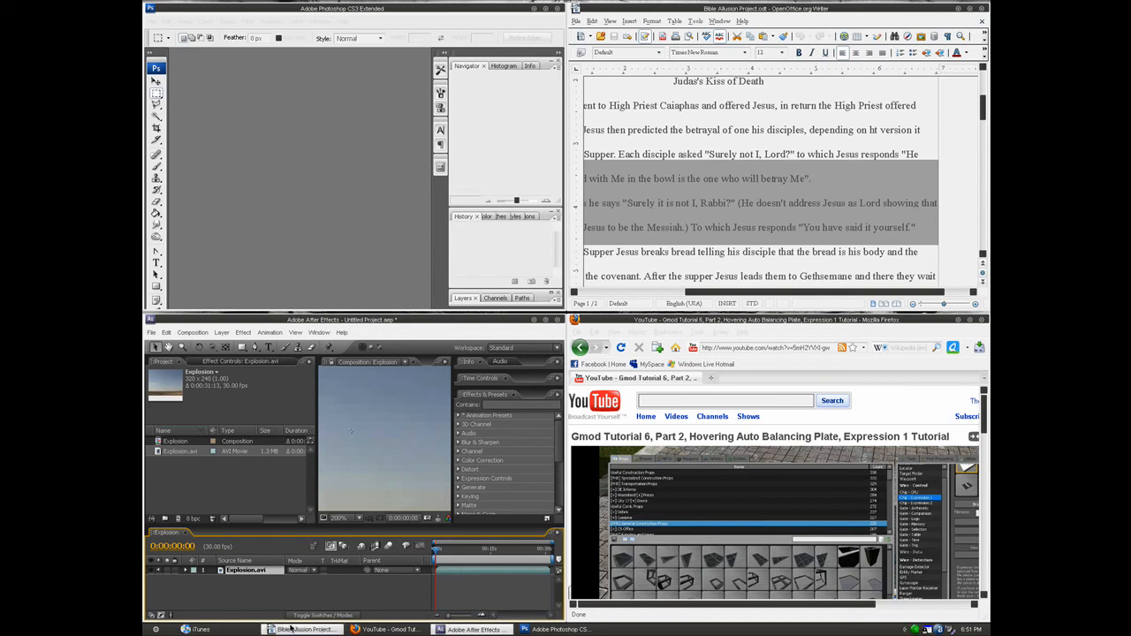
left_click(312, 248)
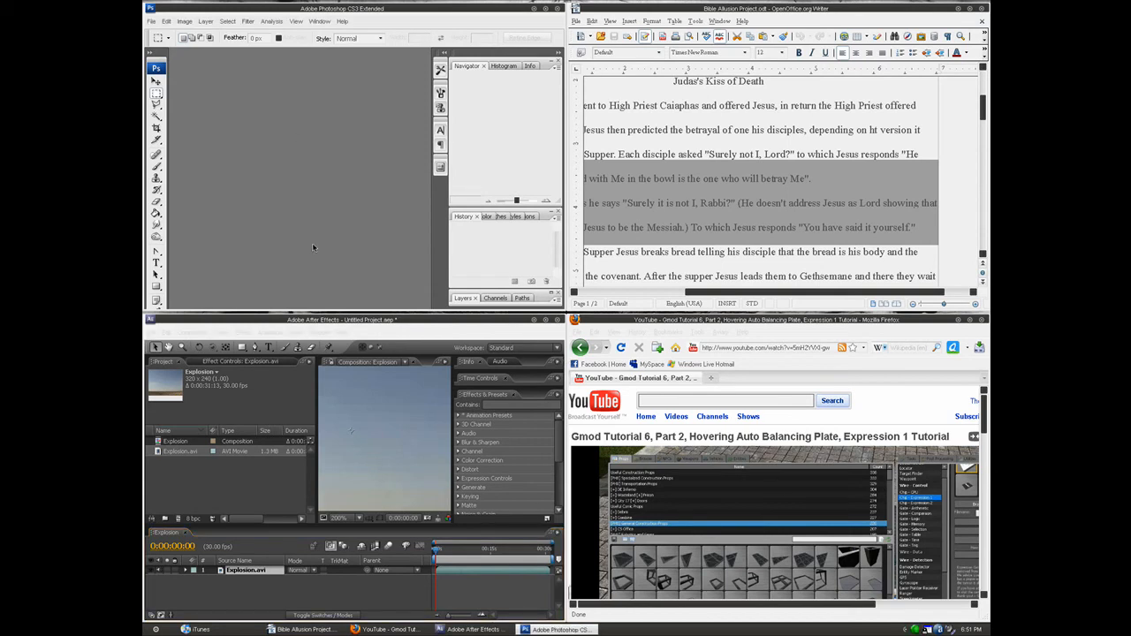
left_click(152, 21)
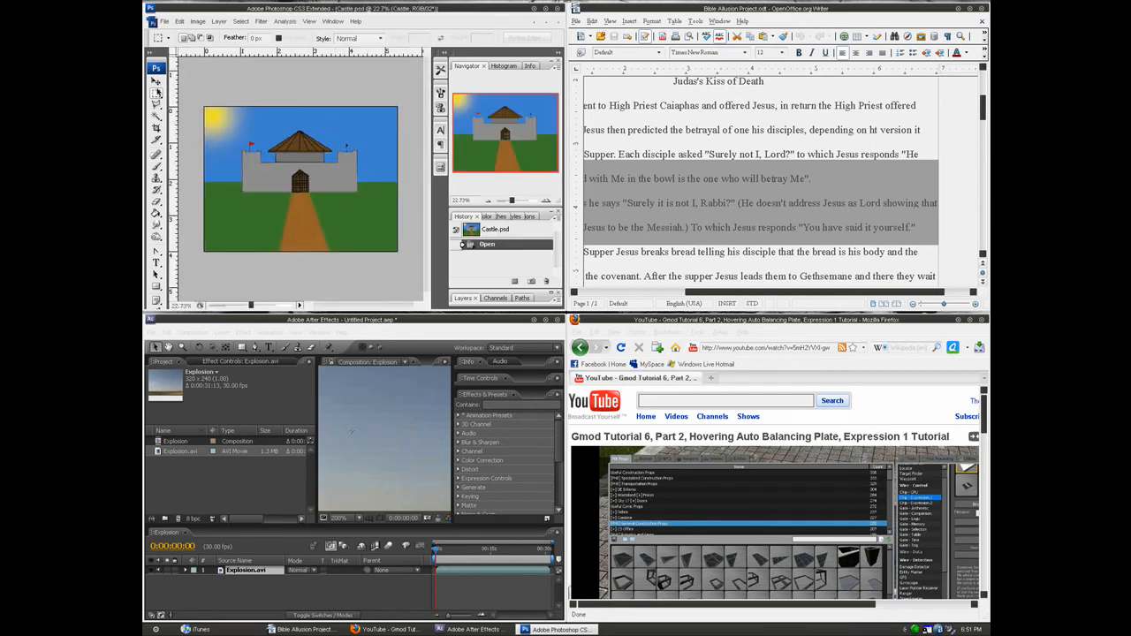
Flatten the castle picture's layers into a single background, discarding hidden layers
left_click(156, 68)
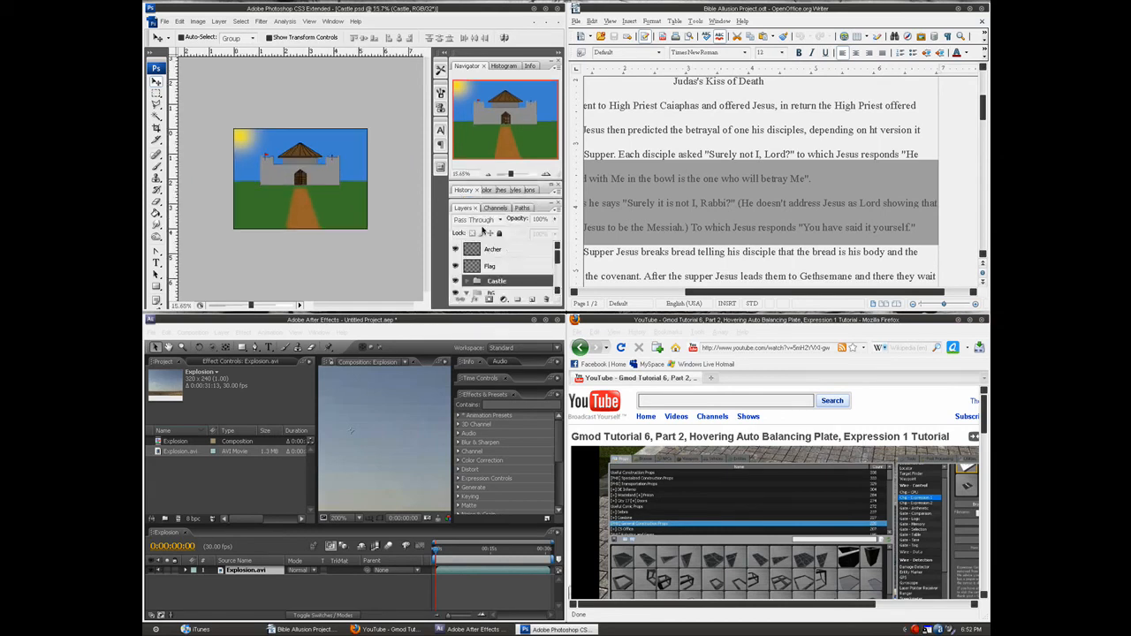
left_click(492, 249)
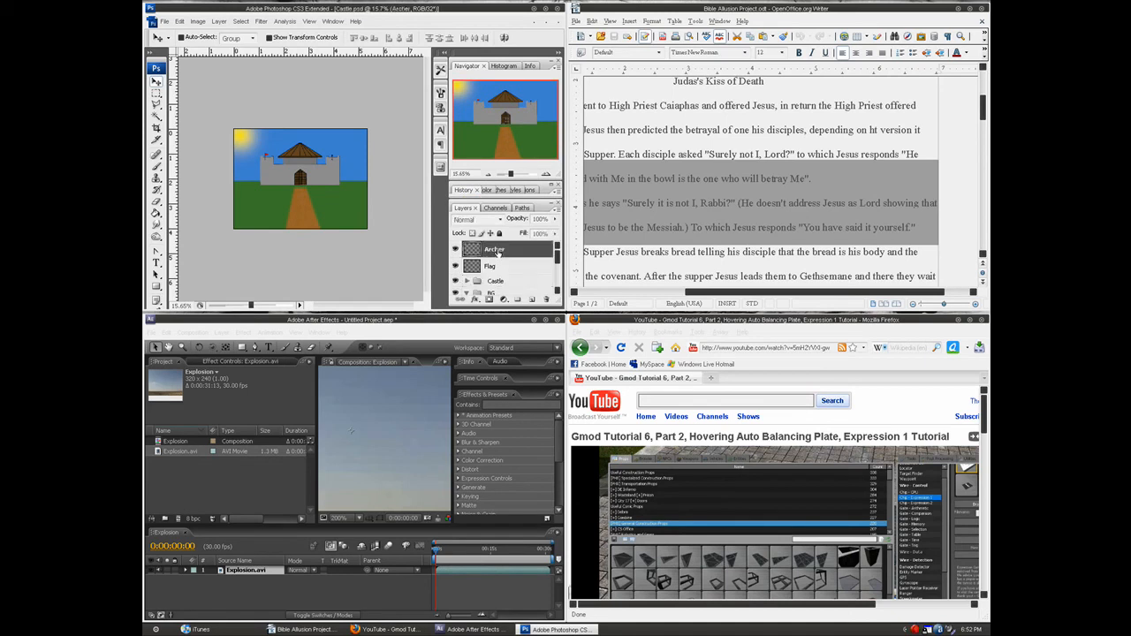
right_click(501, 257)
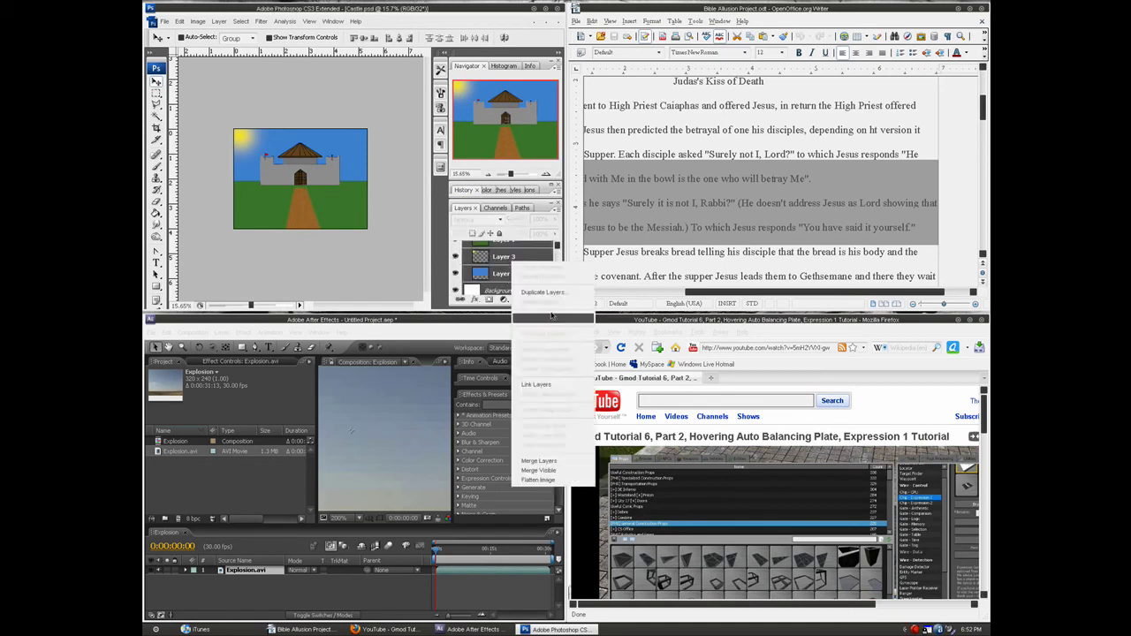
left_click(537, 481)
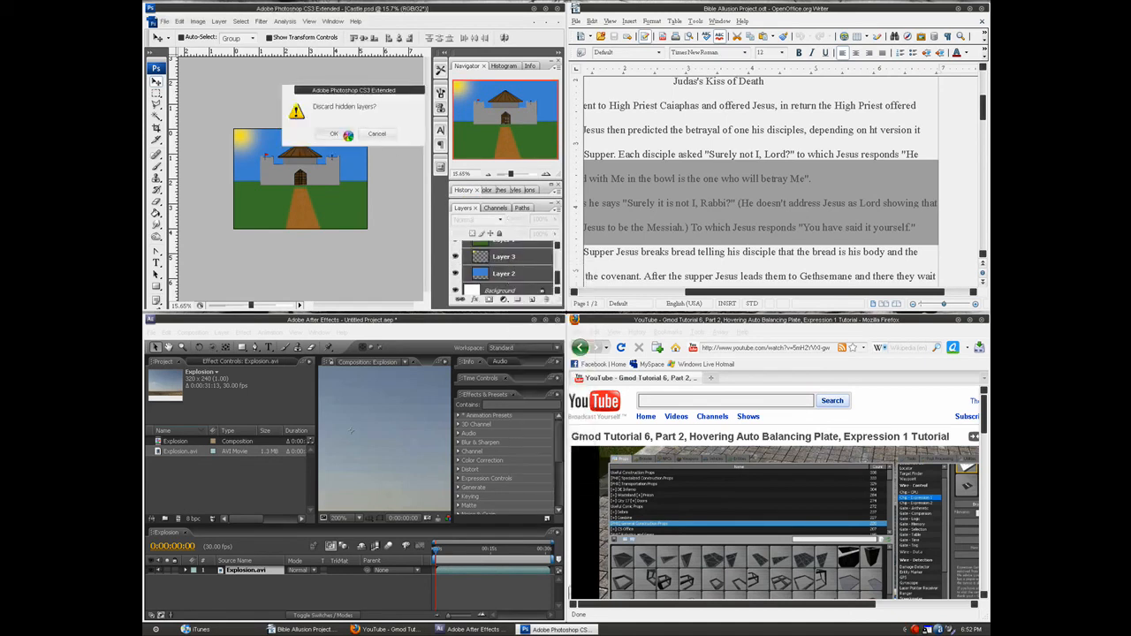
left_click(332, 135)
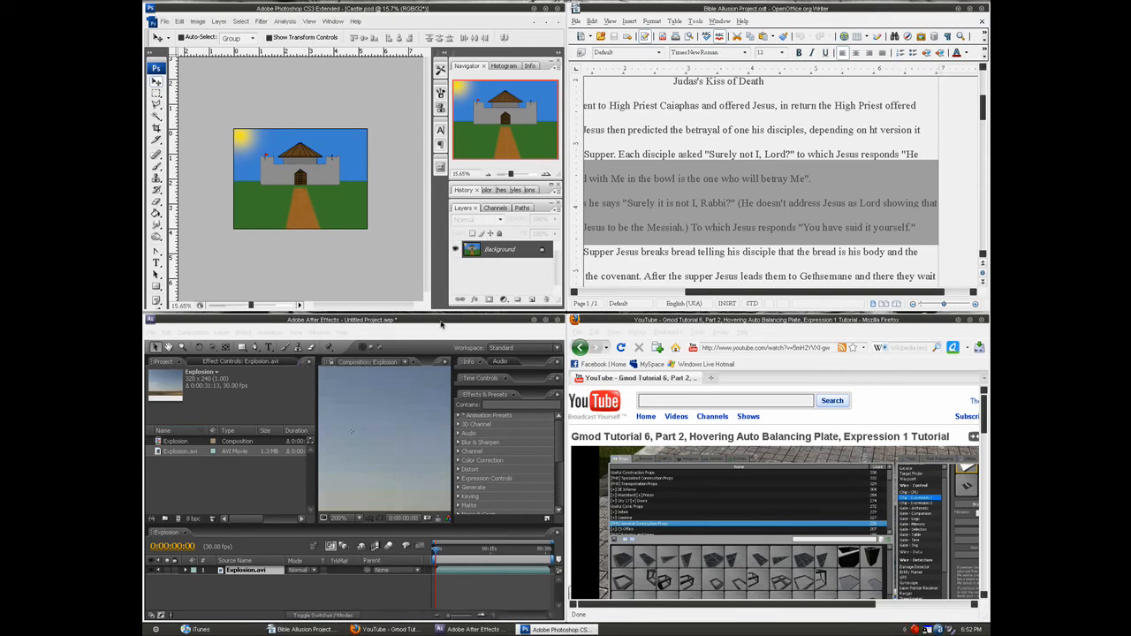
Close Photoshop, answering the save prompt, leaving its quarter of the desktop empty
left_click(558, 9)
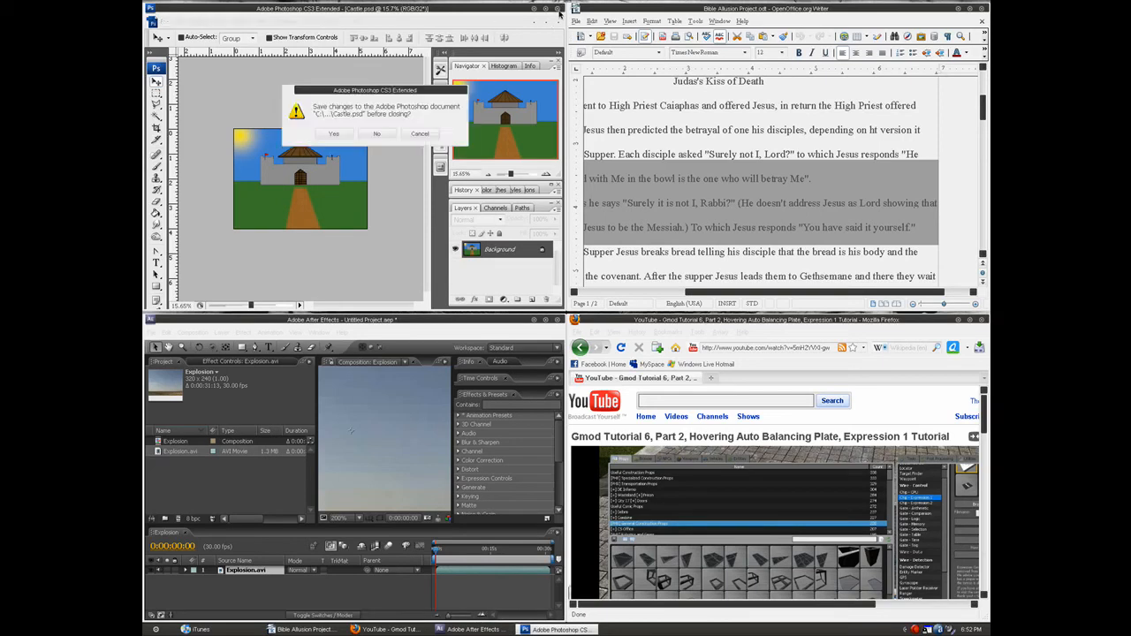
left_click(376, 134)
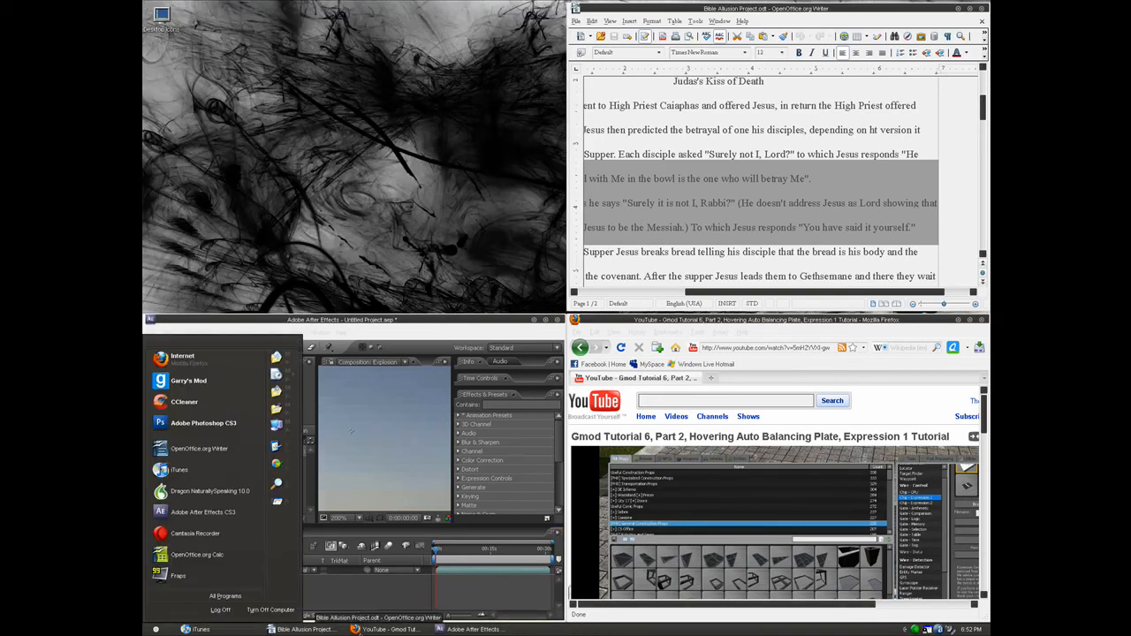
Dismiss the Start menu and cascade the open windows, leaving the Hotmail inbox in front
left_click(353, 216)
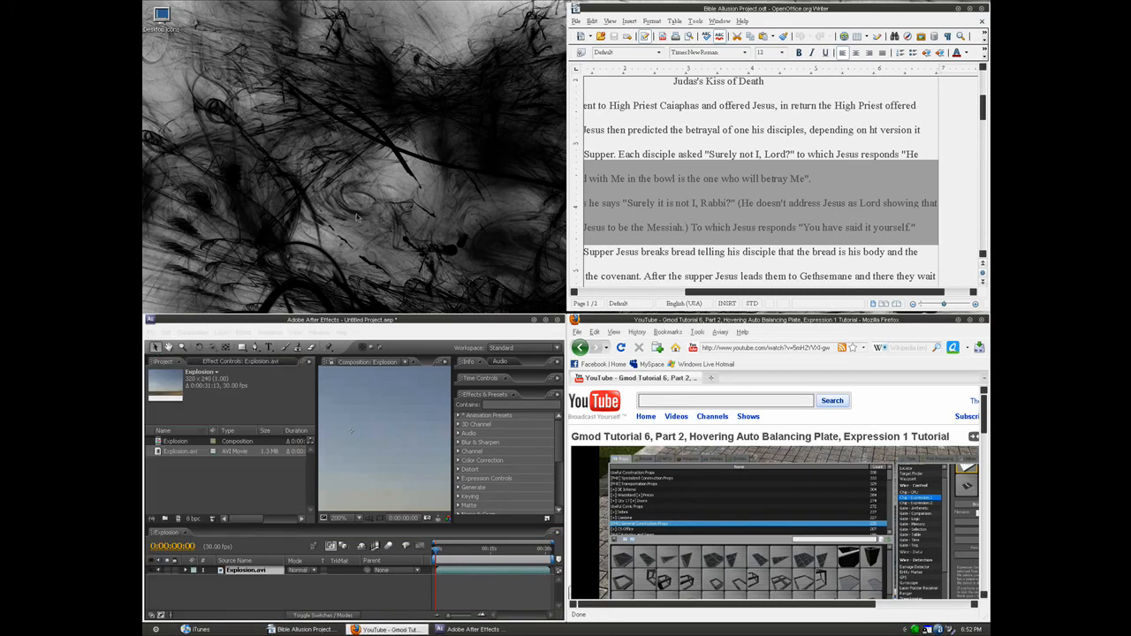
left_click(842, 378)
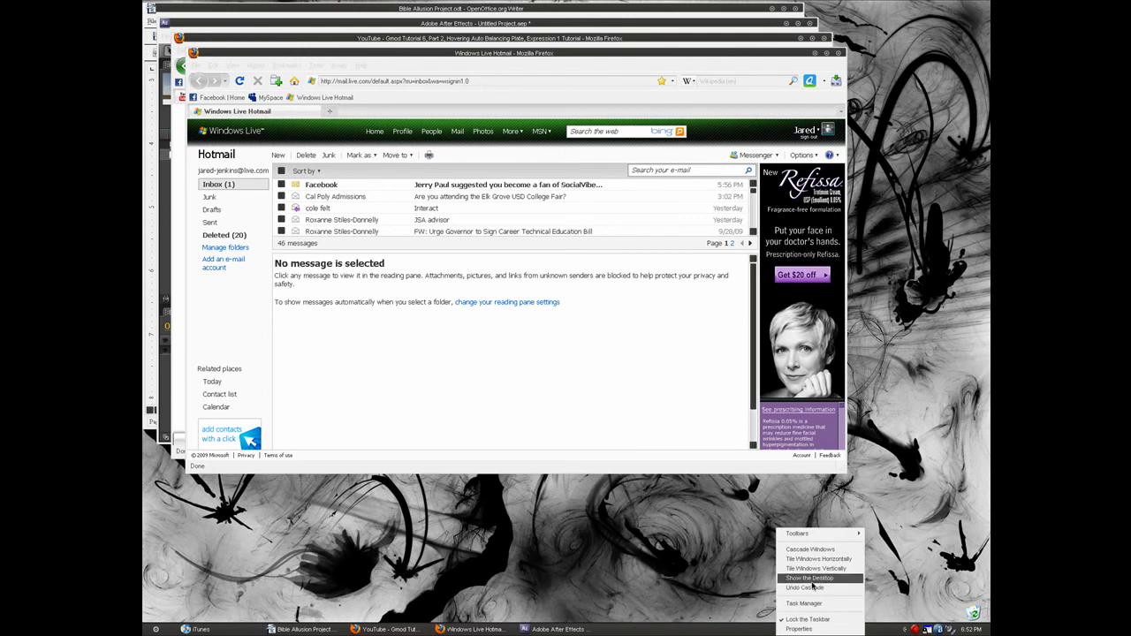
Tile the open windows, then use Show the Desktop to minimize everything
left_click(818, 577)
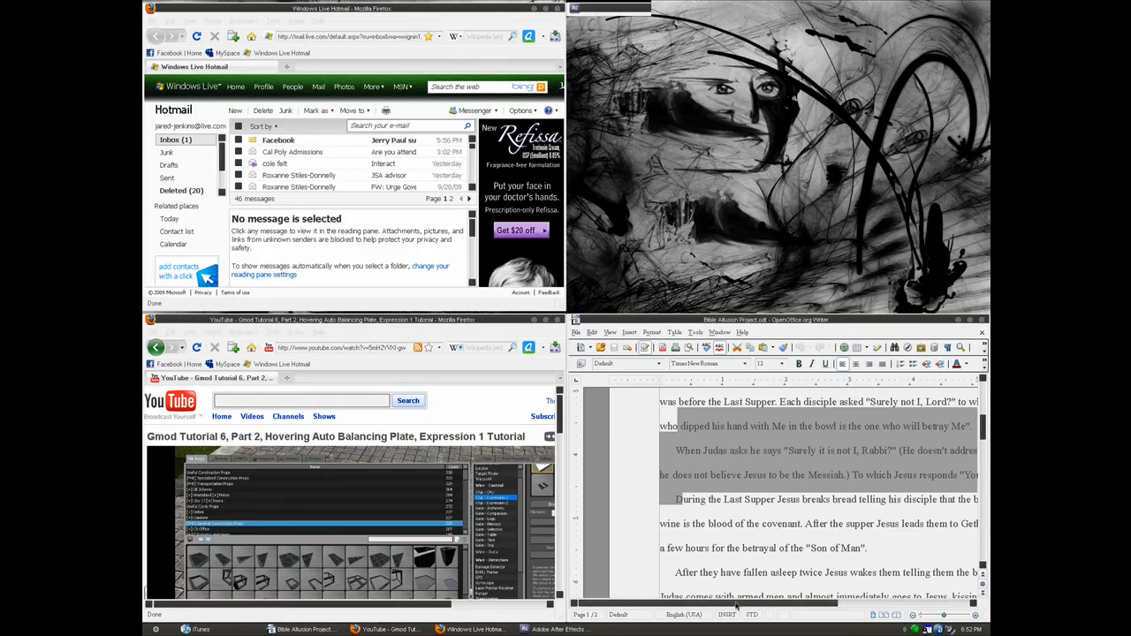
left_click(558, 629)
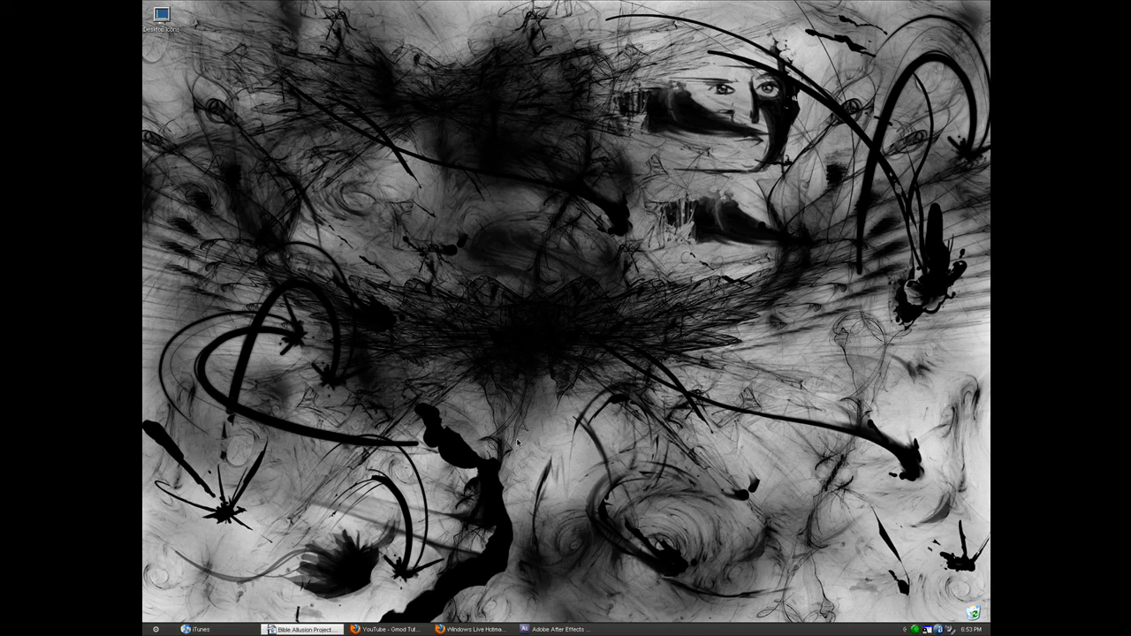
mouse_move(566, 442)
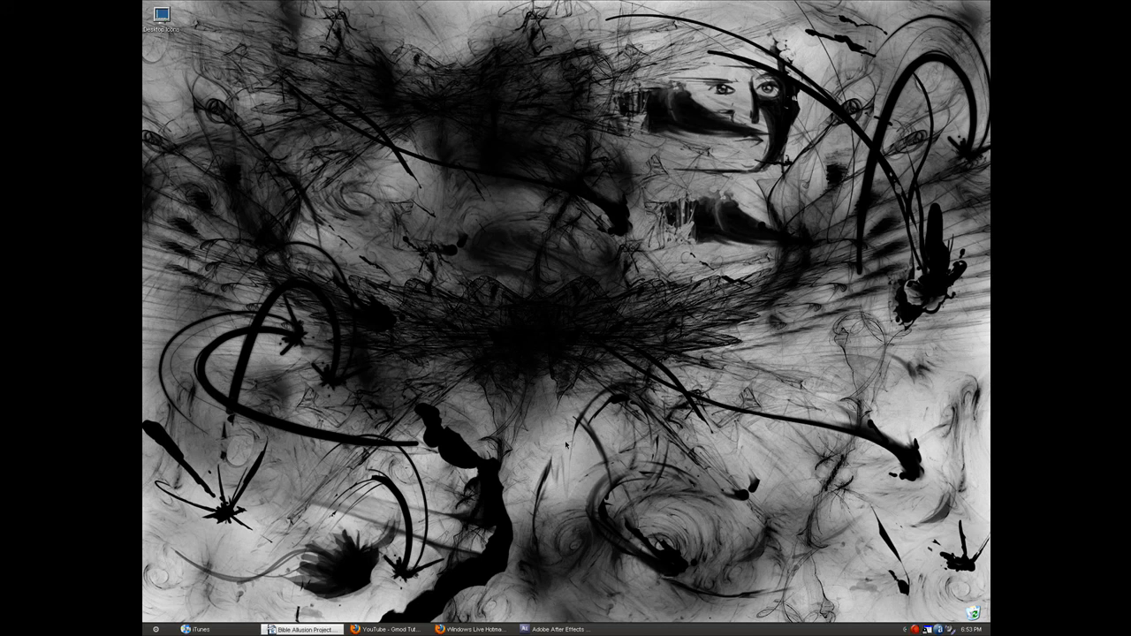